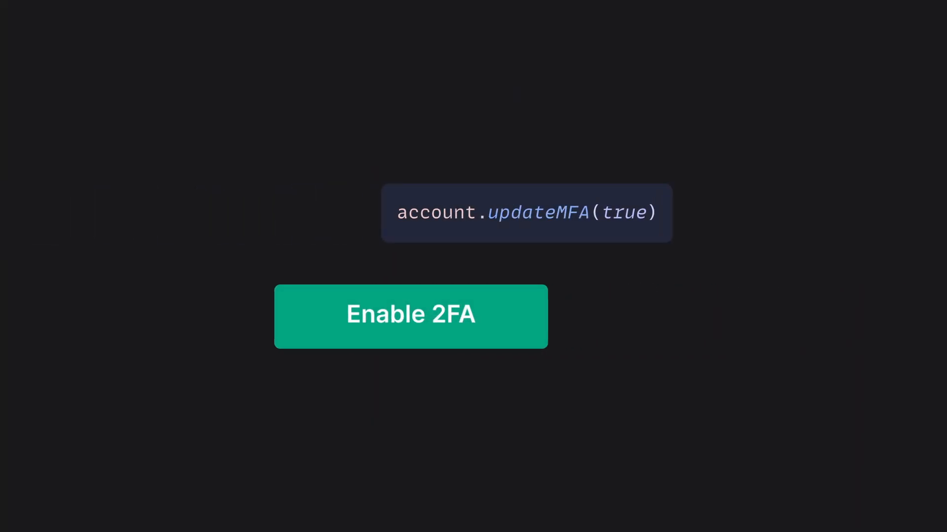
Step: Enable 2FA on the account and verify the user's phone from the console's Verify account menu
left_click(410, 317)
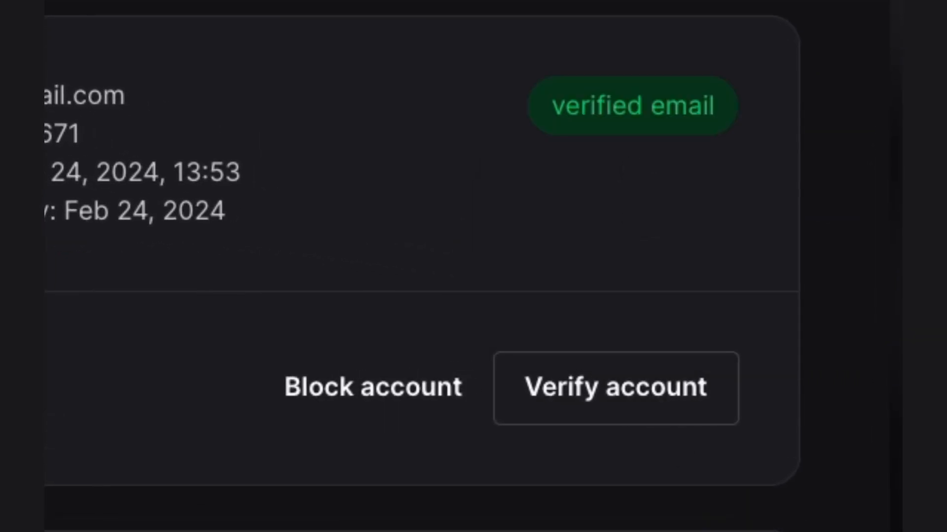
left_click(615, 388)
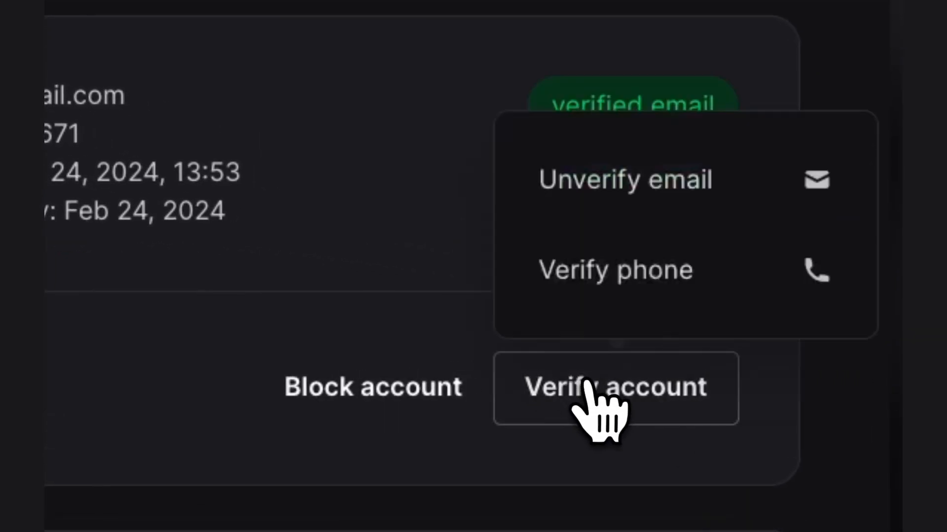
left_click(616, 387)
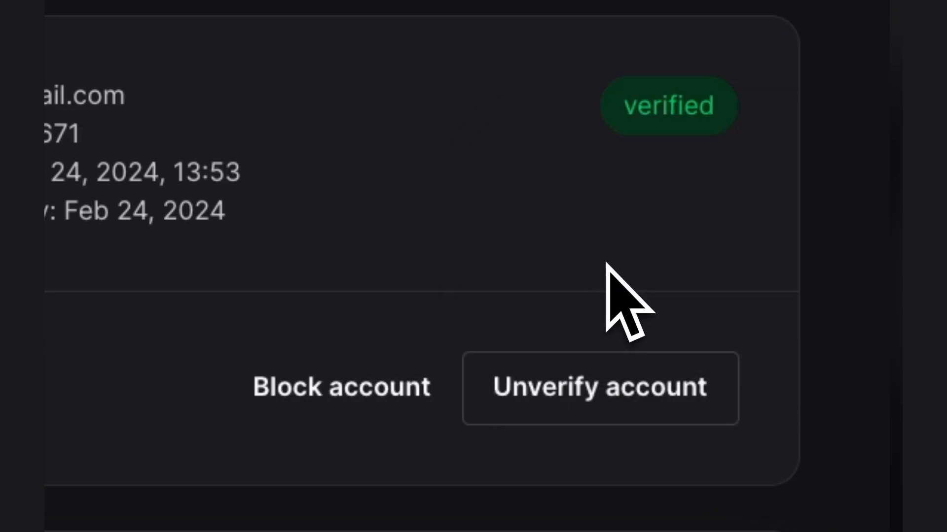
left_click(600, 388)
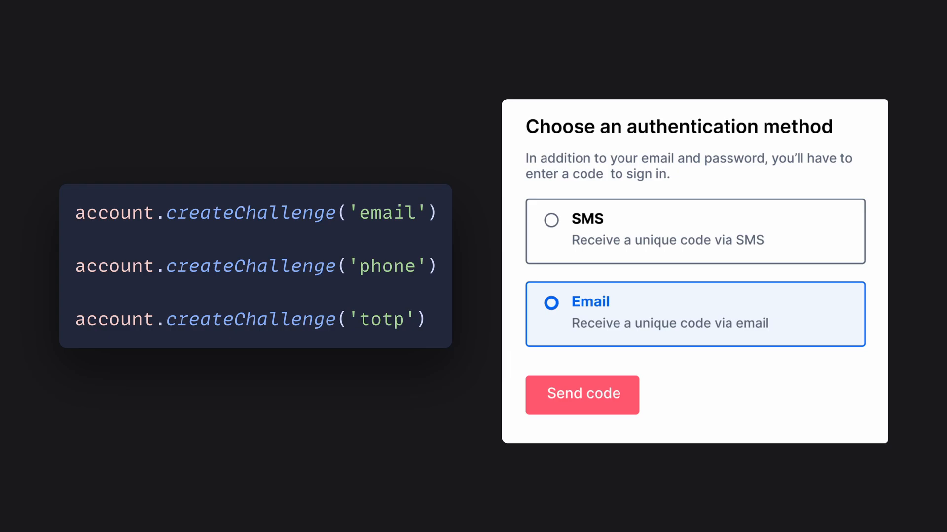
Step: Send an email one-time code, bringing up the Authentication code entry screen
left_click(582, 394)
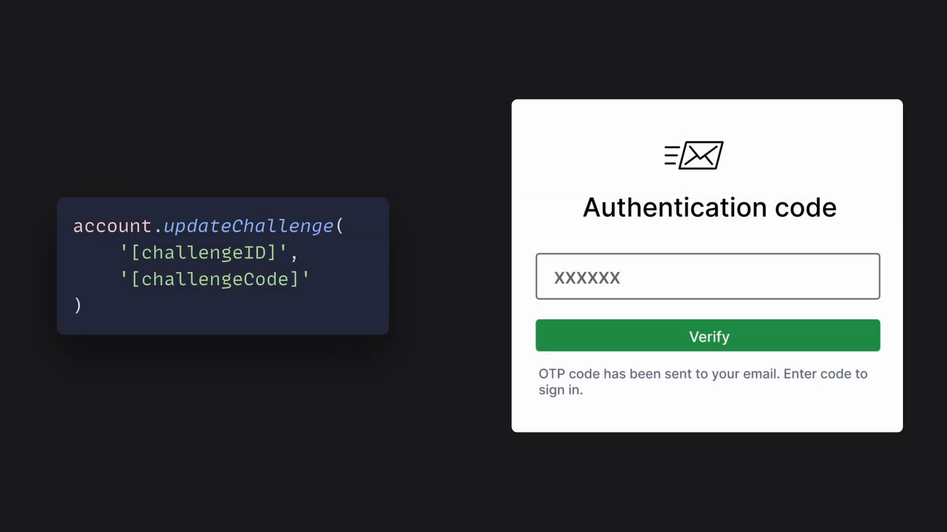